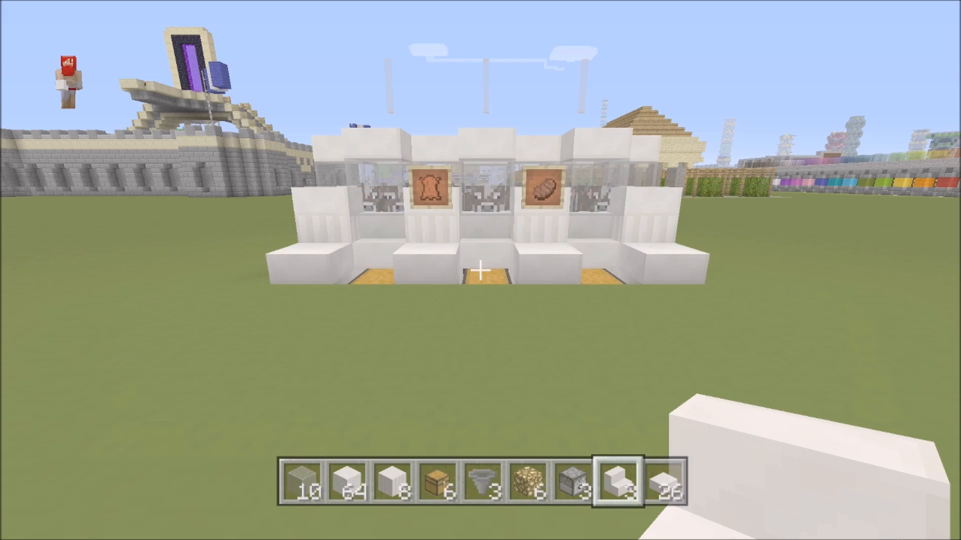
mouse_move(480, 270)
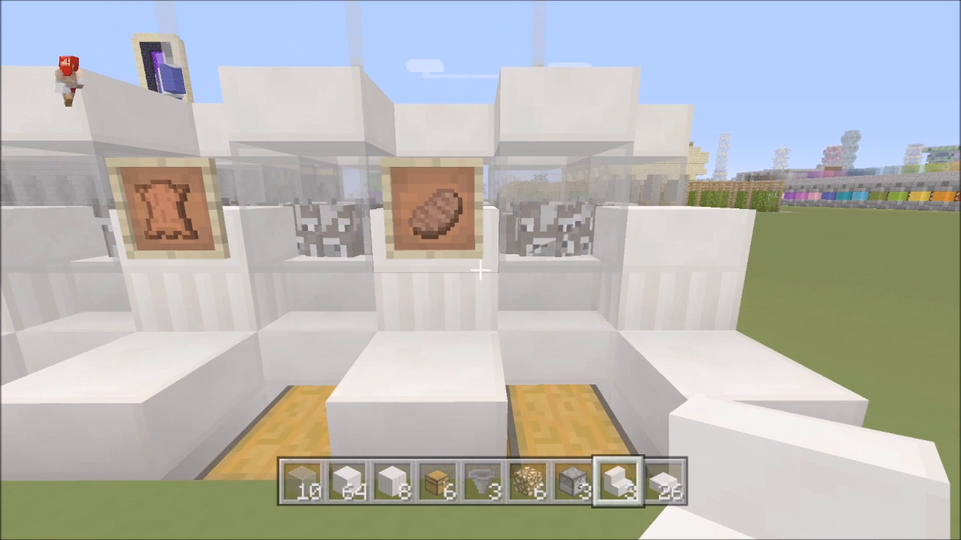
mouse_move(480, 270)
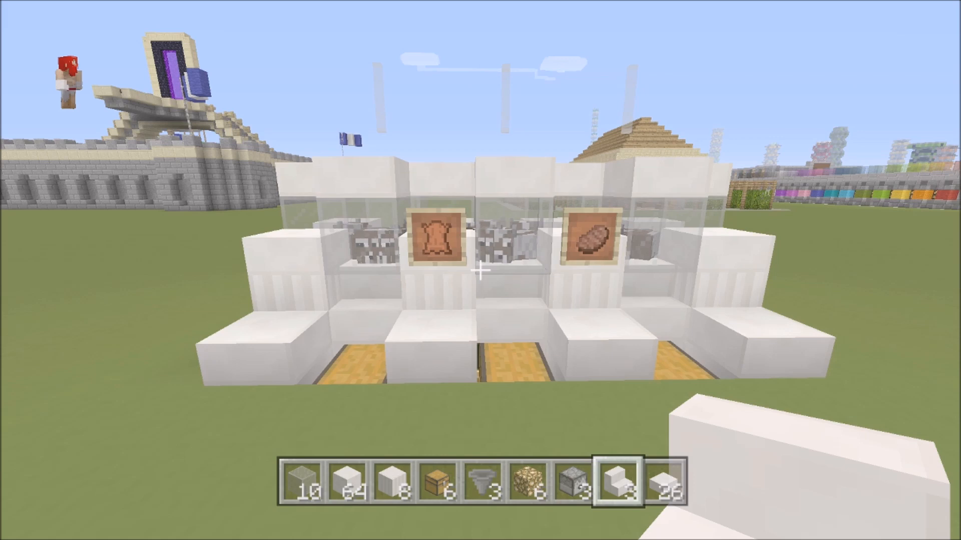
mouse_move(480, 270)
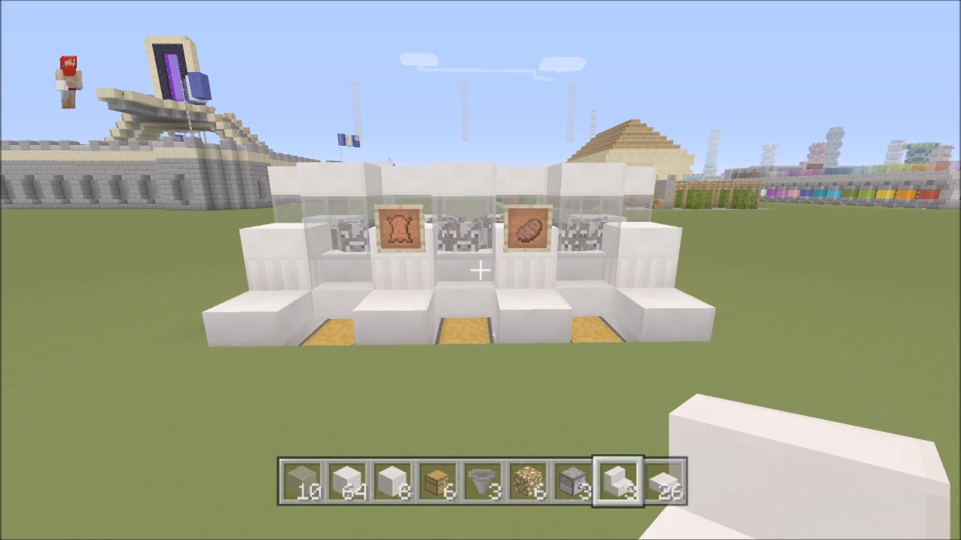
mouse_move(481, 270)
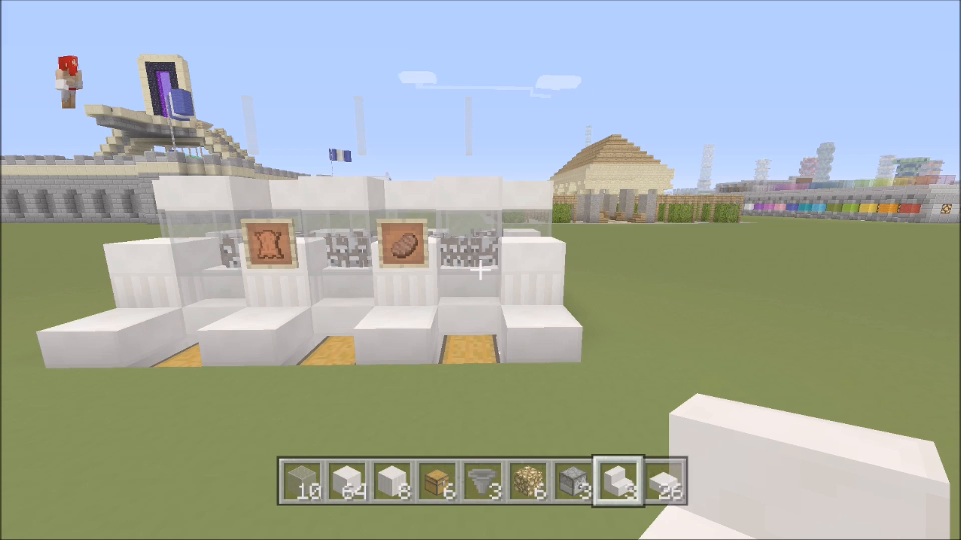
mouse_move(480, 270)
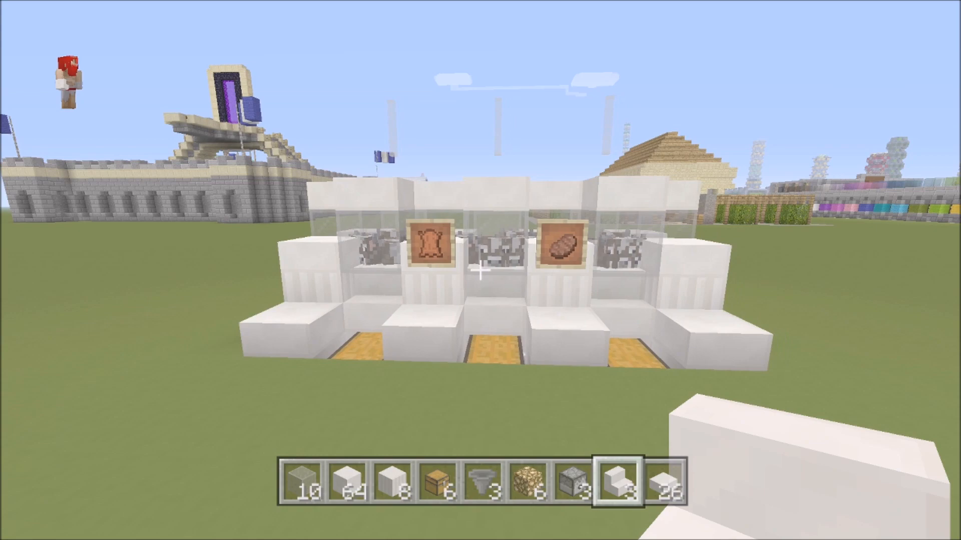
mouse_move(480, 271)
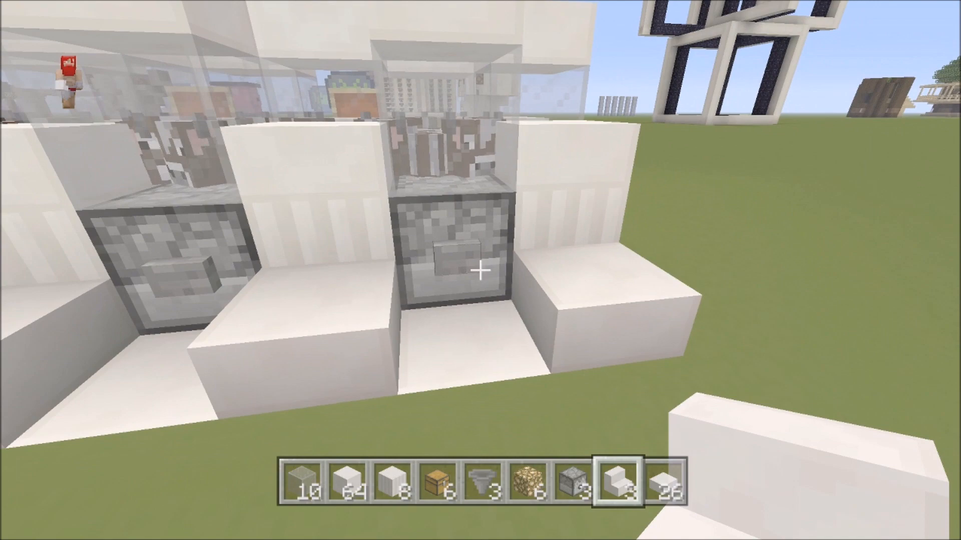
mouse_move(480, 270)
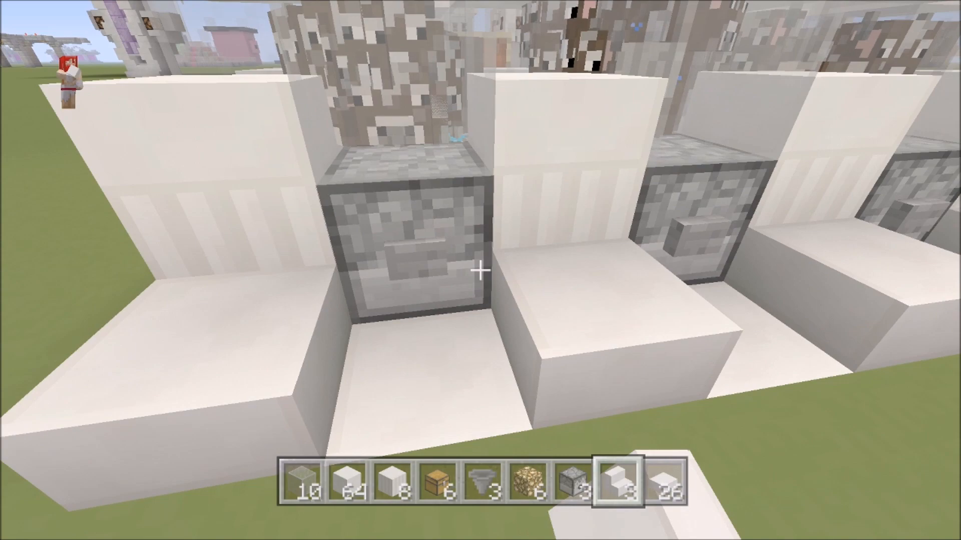
mouse_move(480, 270)
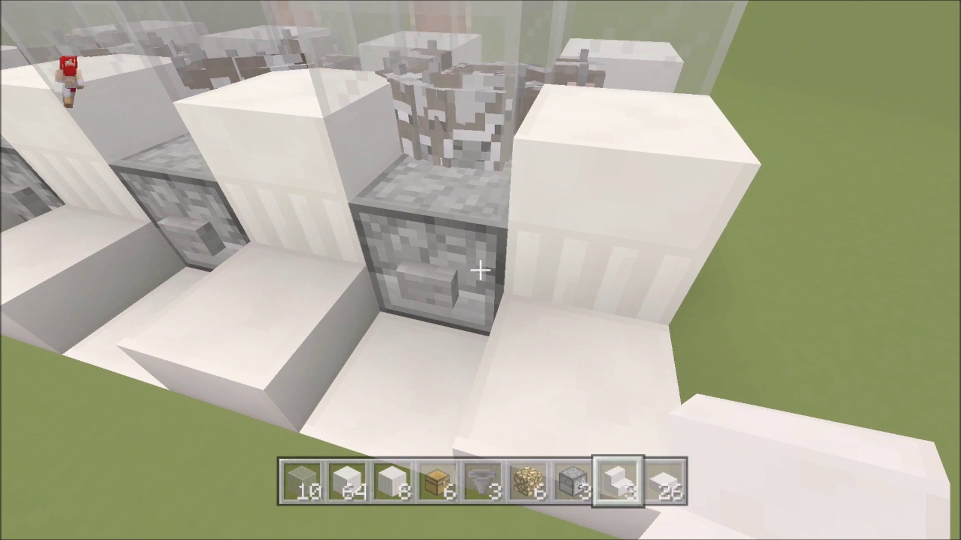
Check the collection chest, then pick a chest for a new build on open grass.
key("e")
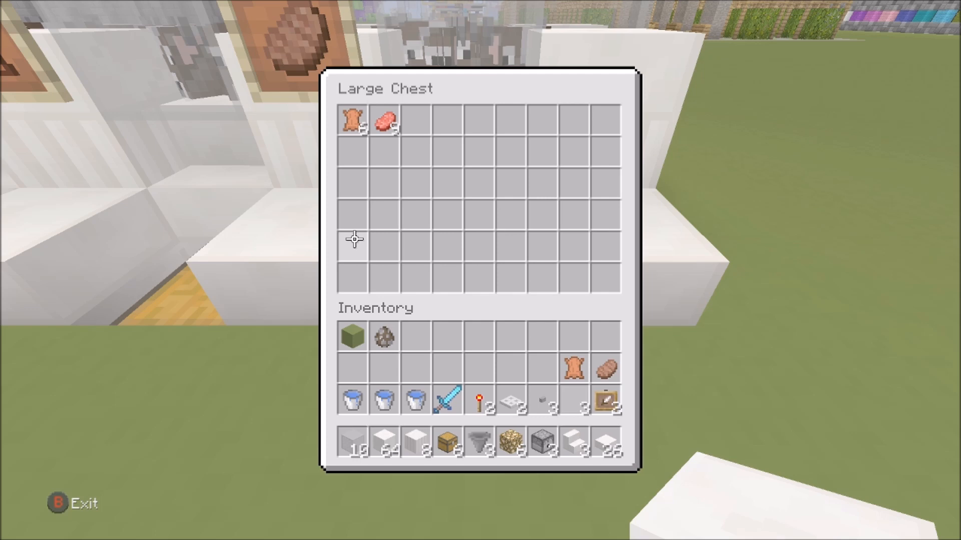
mouse_move(384, 120)
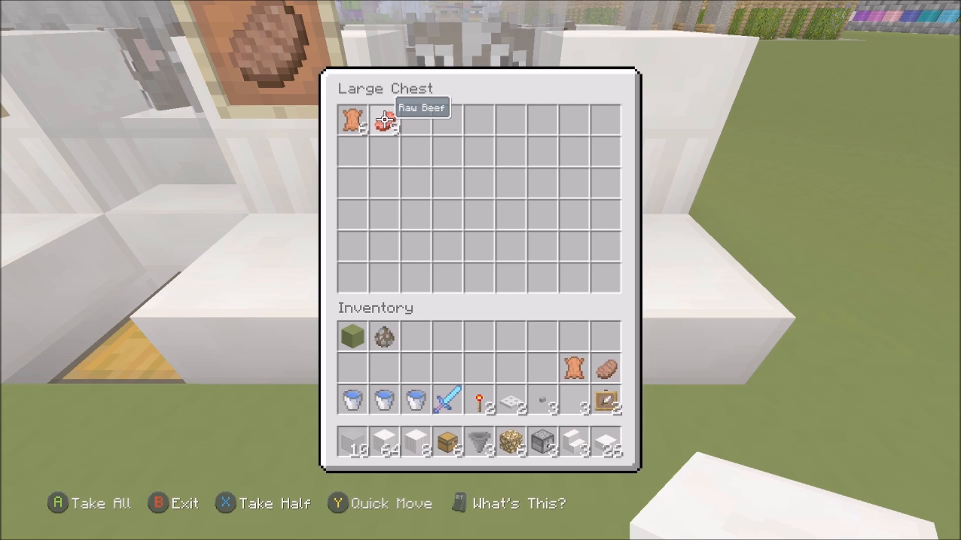
mouse_move(352, 441)
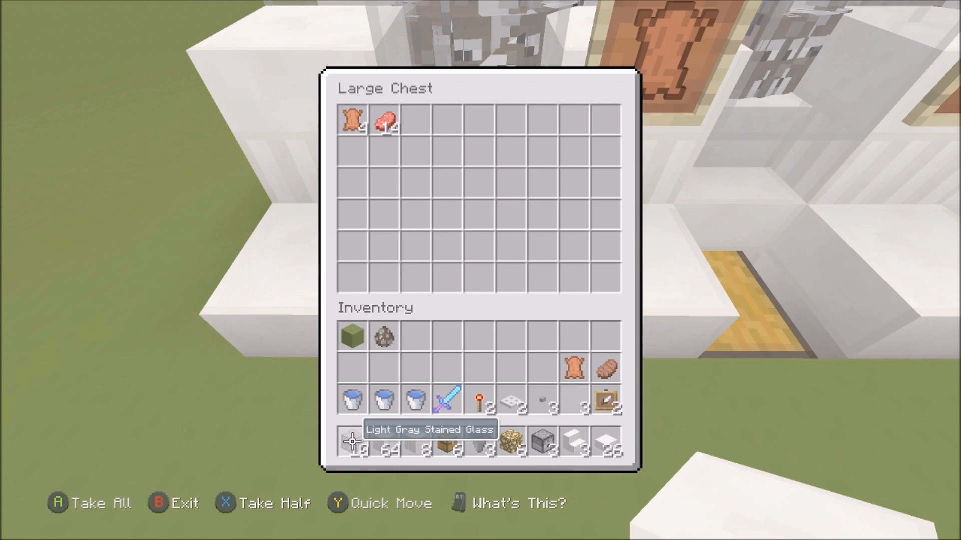
key("Escape")
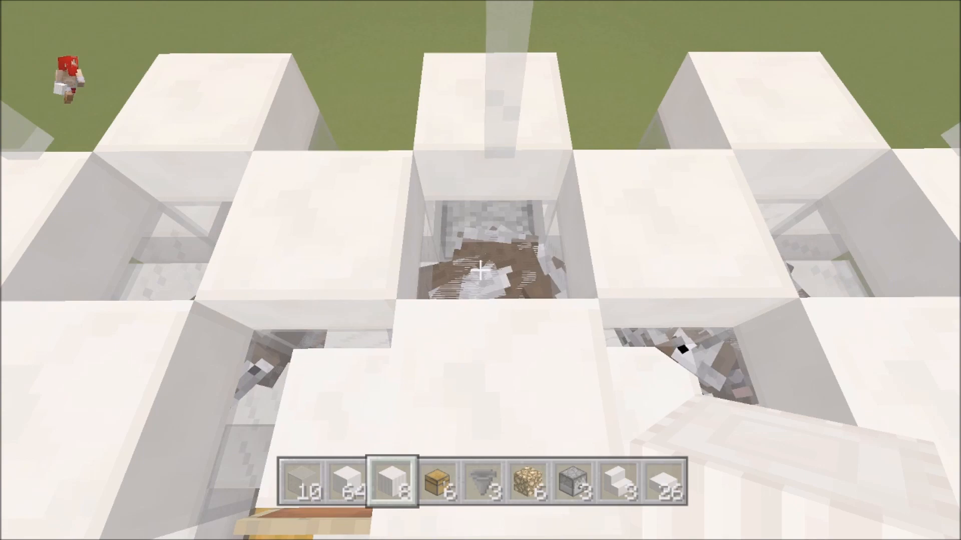
mouse_move(480, 270)
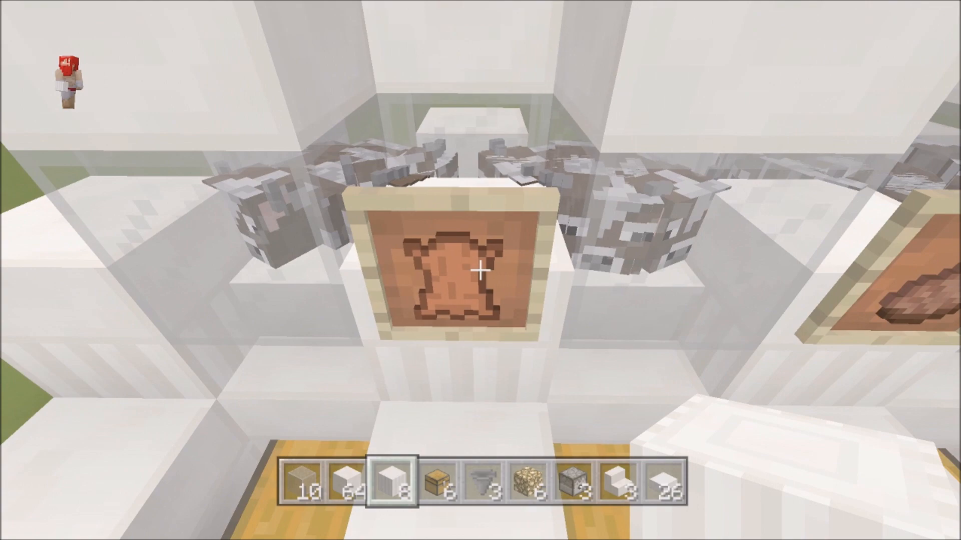
mouse_move(481, 271)
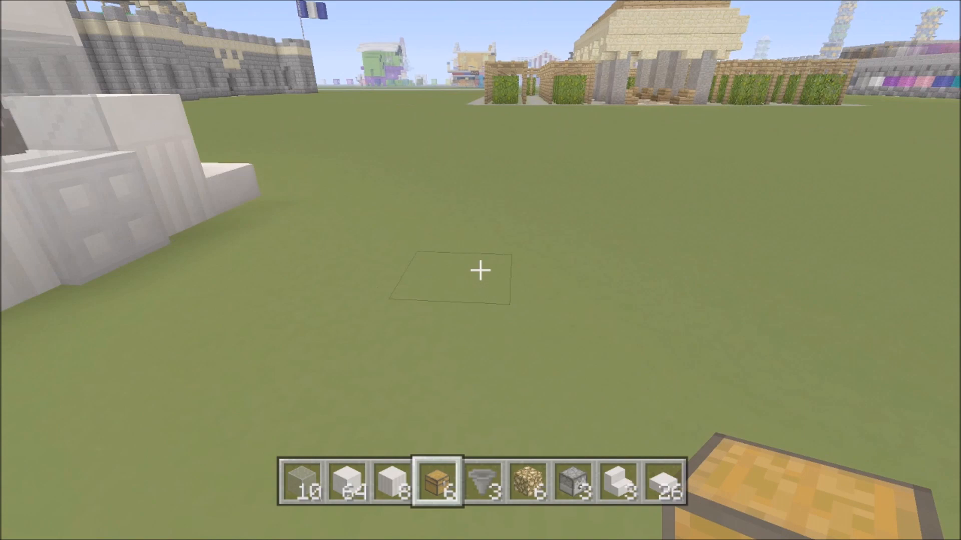
key("e")
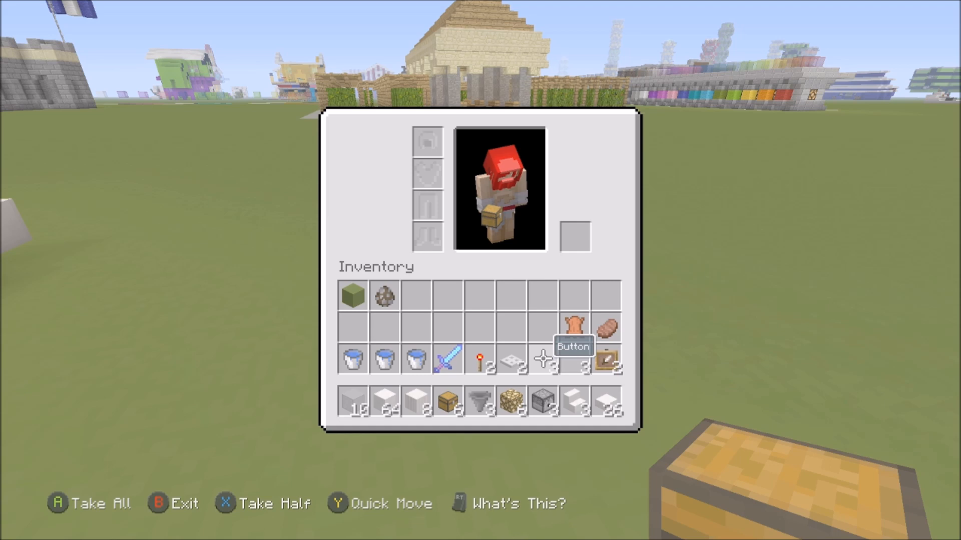
mouse_move(575, 358)
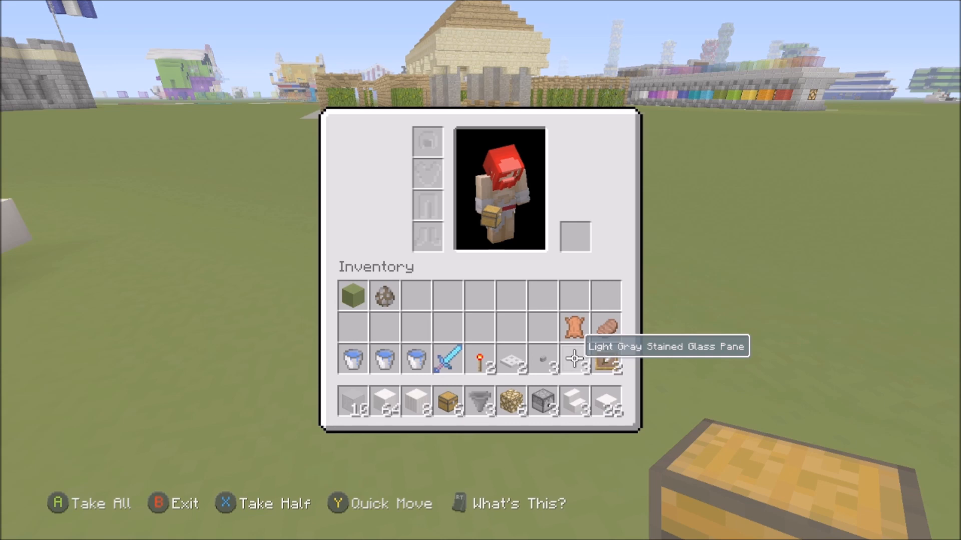
mouse_move(604, 402)
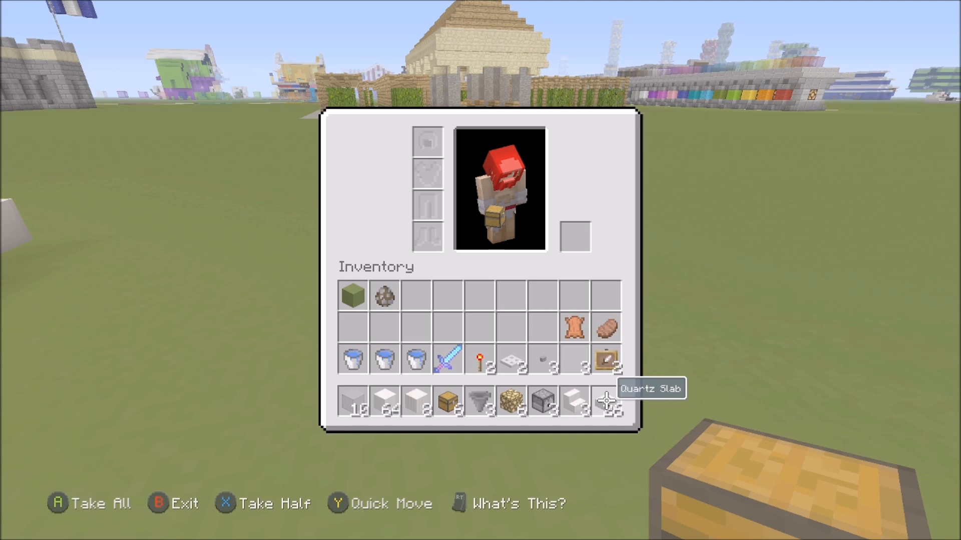
mouse_move(511, 402)
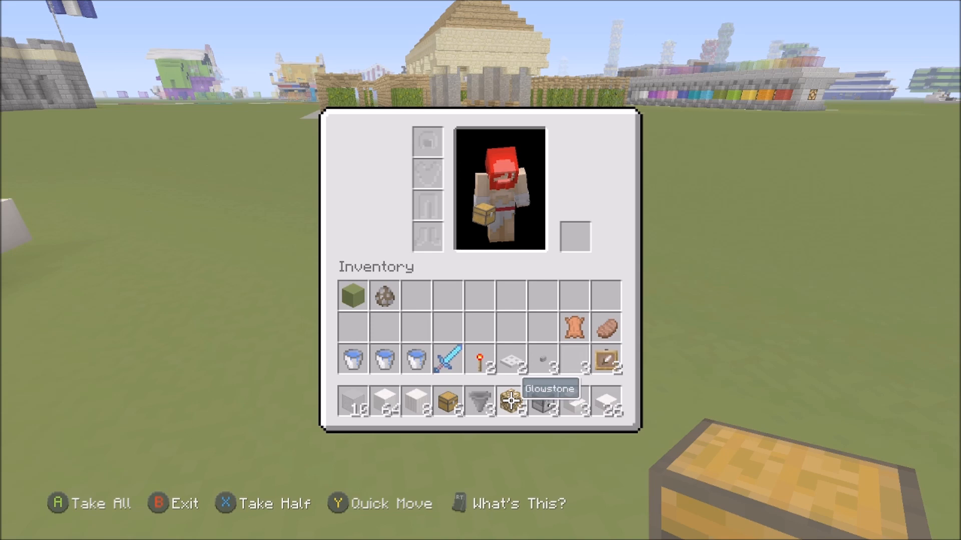
mouse_move(416, 402)
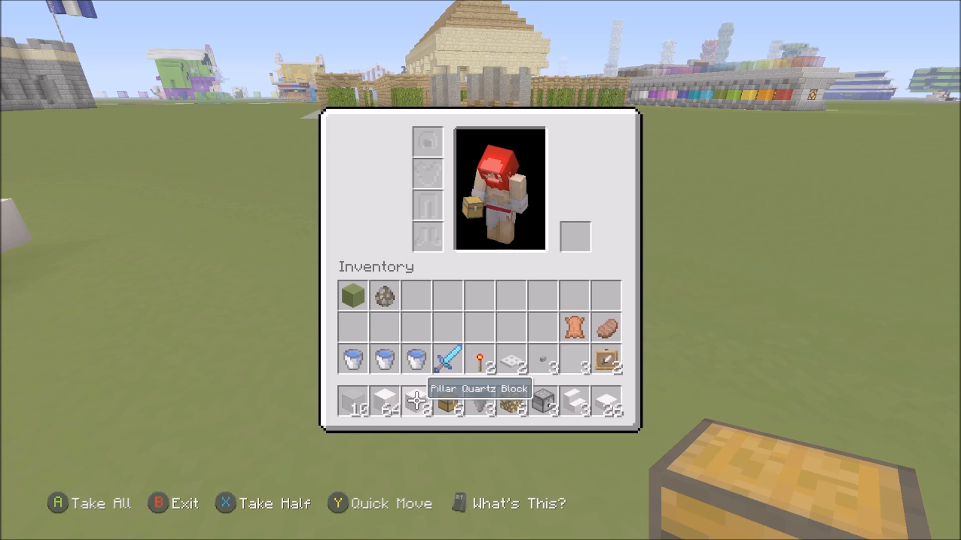
mouse_move(352, 401)
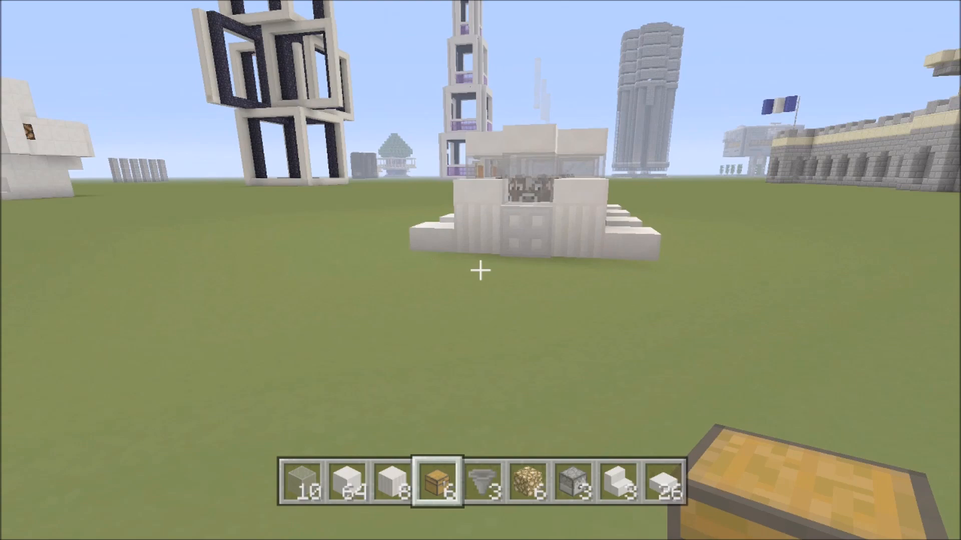
mouse_move(480, 270)
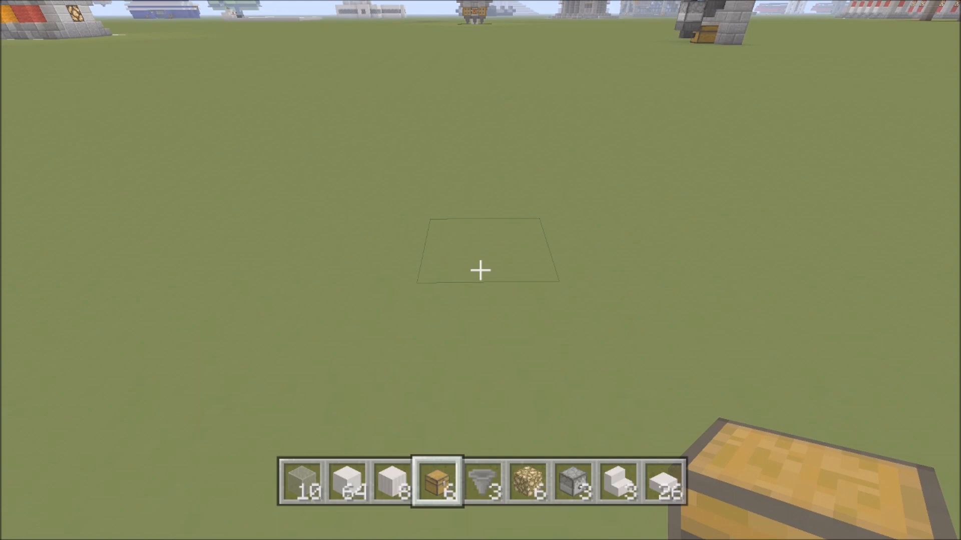
Dig pits into the grass patch and lay glowstone at the bottom of one.
left_click(480, 270)
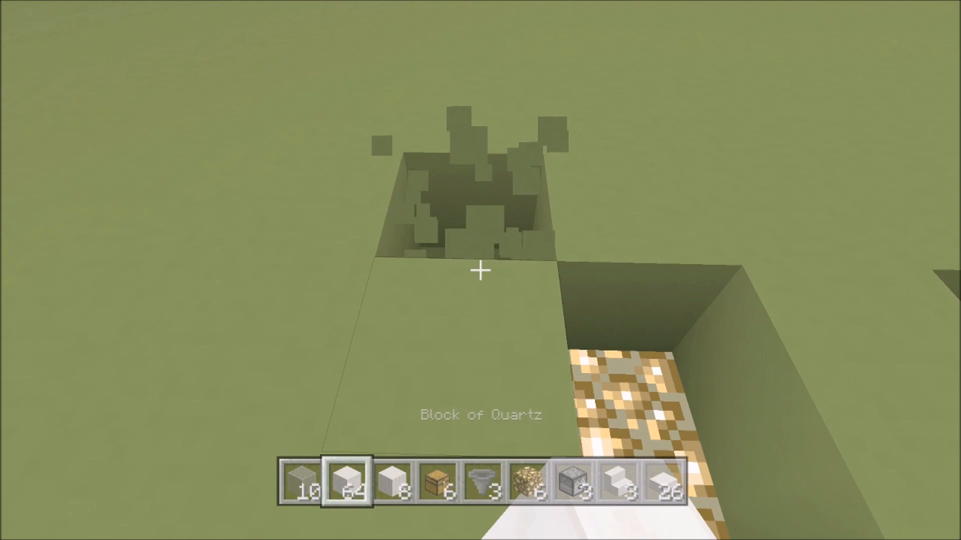
mouse_move(480, 270)
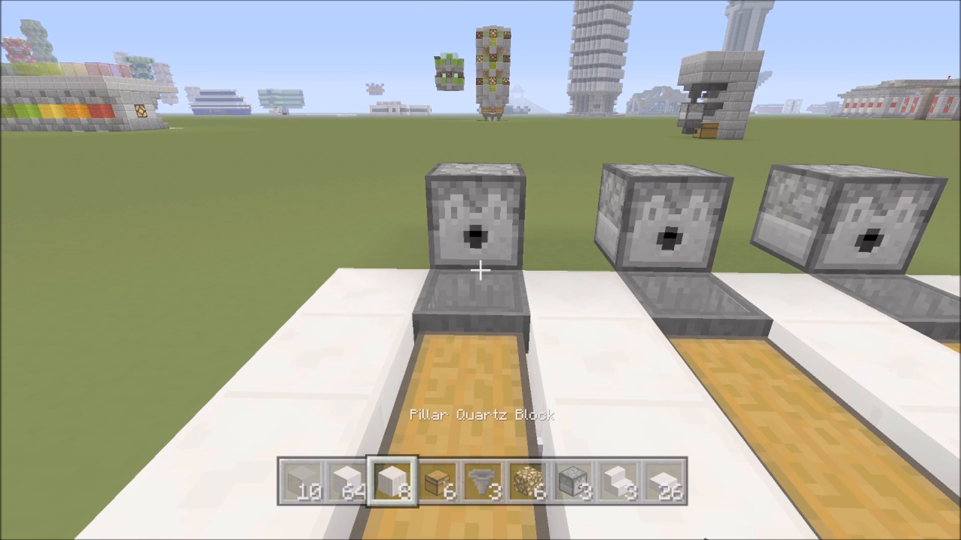
mouse_move(481, 269)
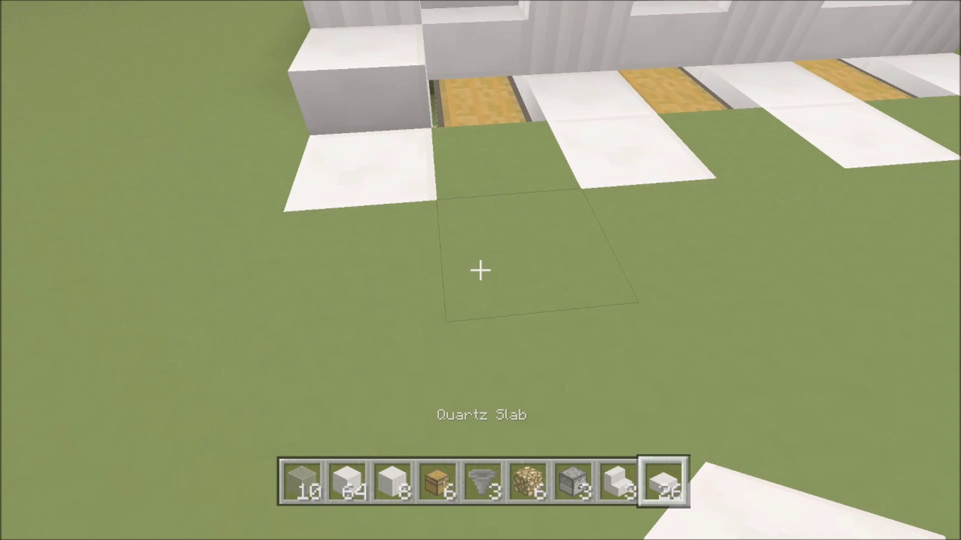
mouse_move(481, 271)
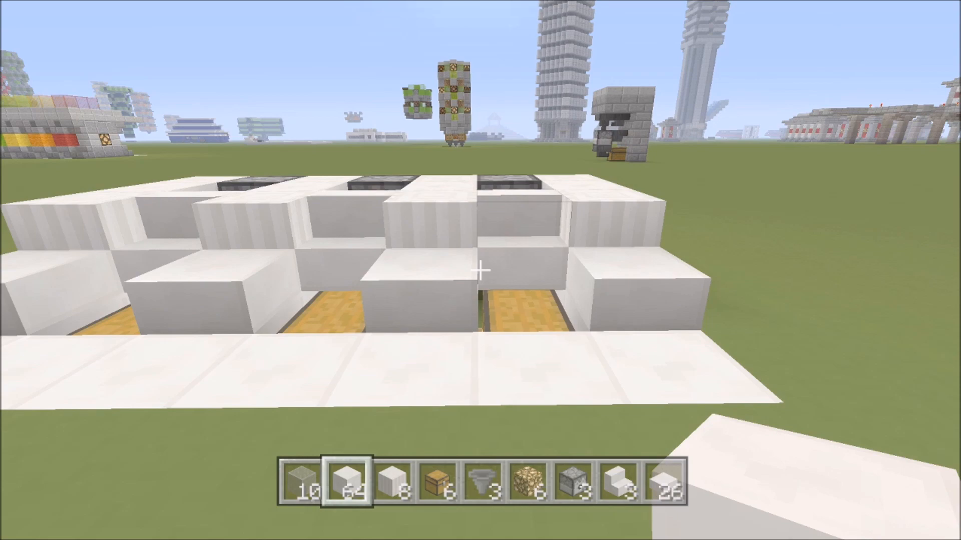
mouse_move(481, 270)
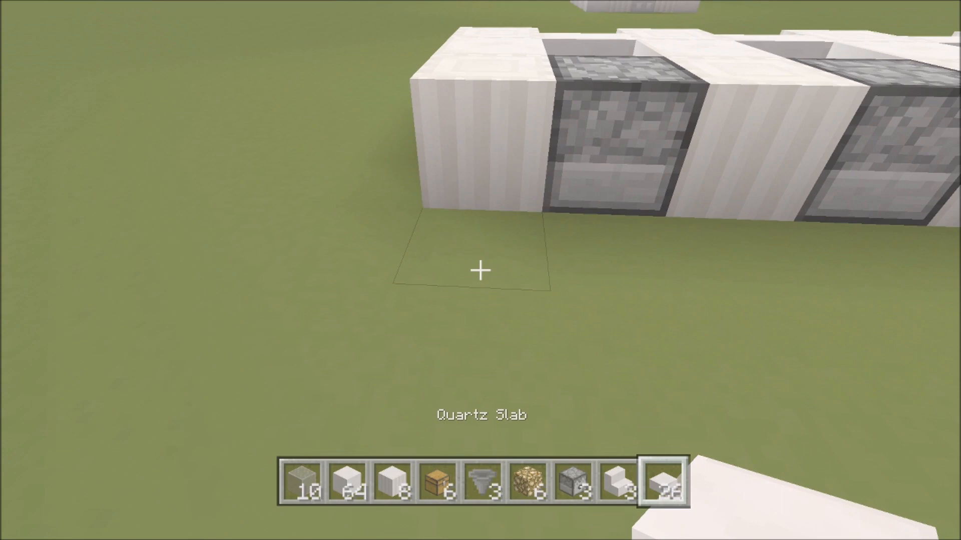
mouse_move(480, 270)
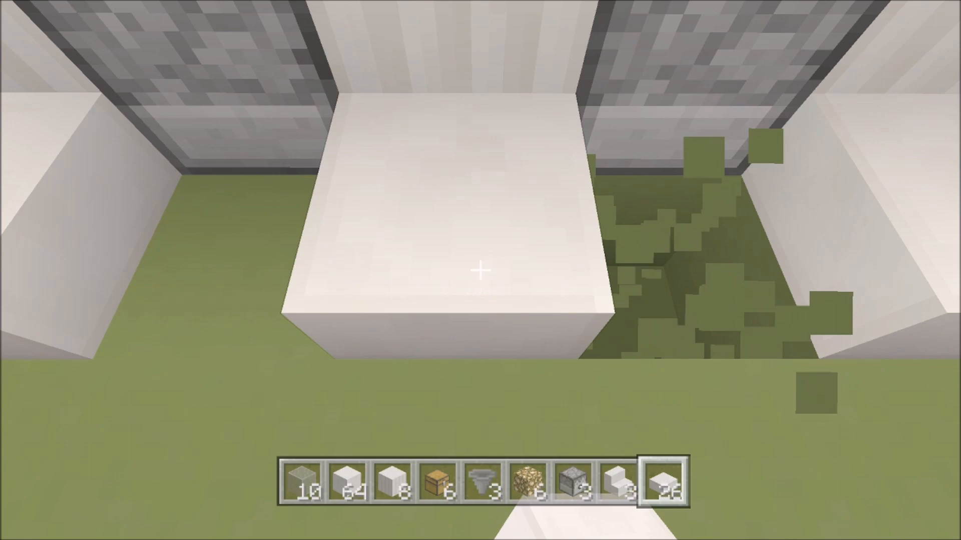
Set quartz blocks behind the dispensers and move hoppers, glowstone and dispensers out of the hotbar.
key("e")
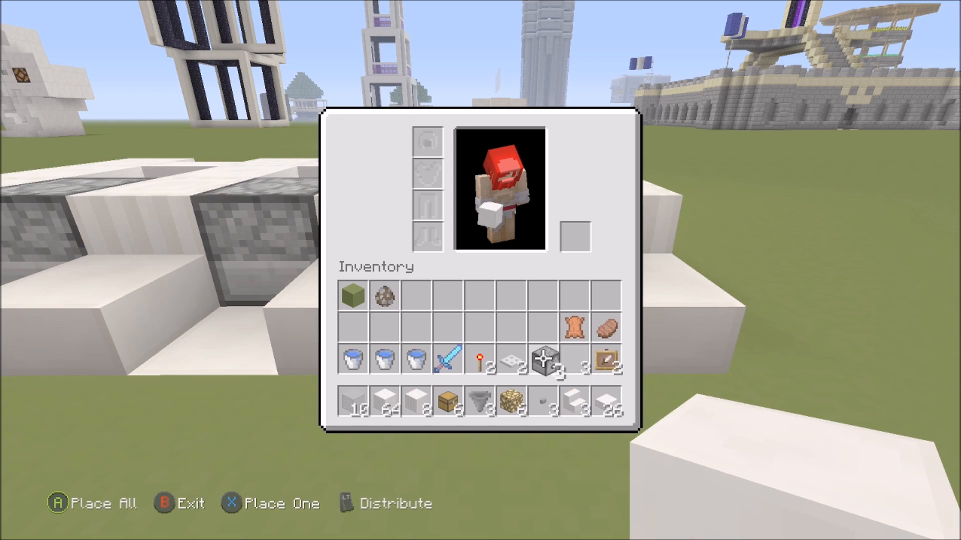
mouse_move(541, 402)
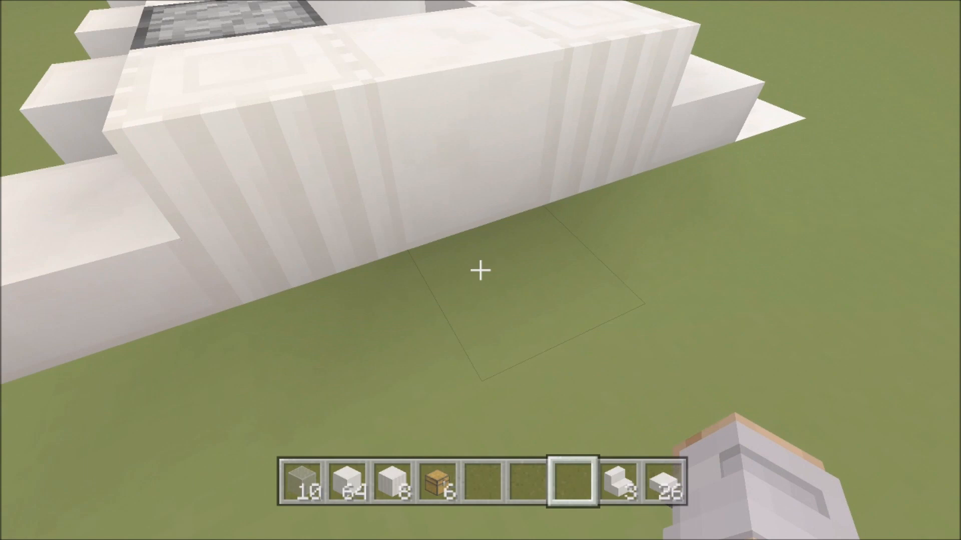
Load pressure plates, redstone torches and a green block, and cap the wall with pillar quartz.
key("e")
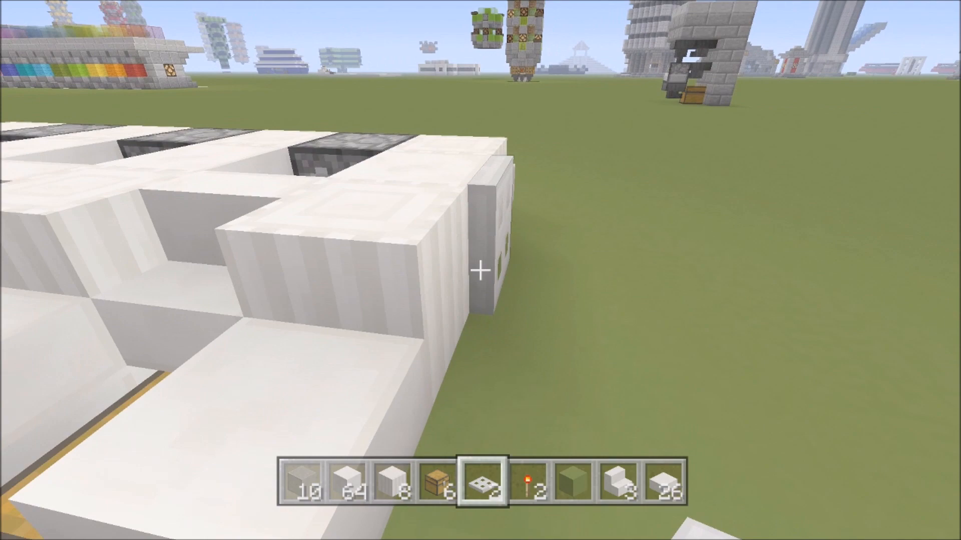
Swap glass into the hotbar and roof the quartz chambers with glass and quartz blocks.
key("e")
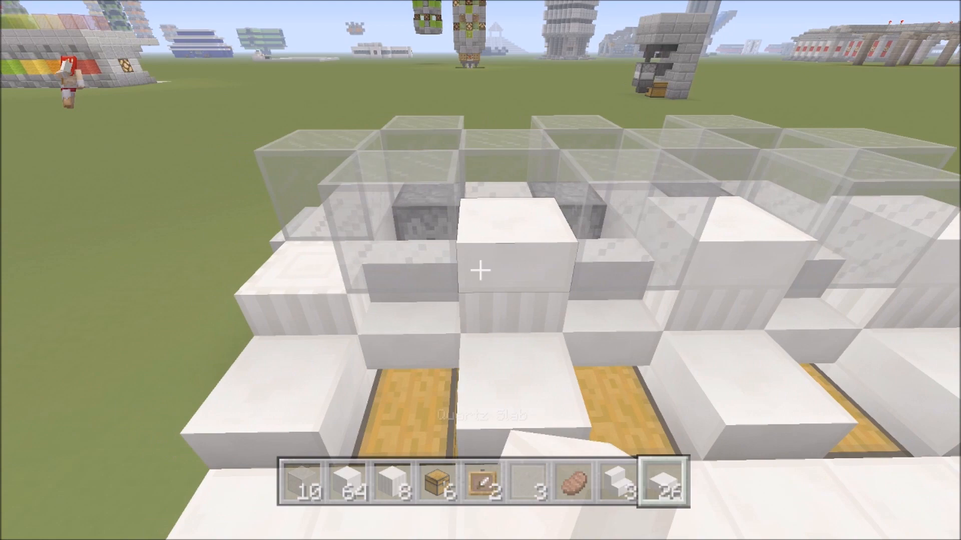
mouse_move(480, 270)
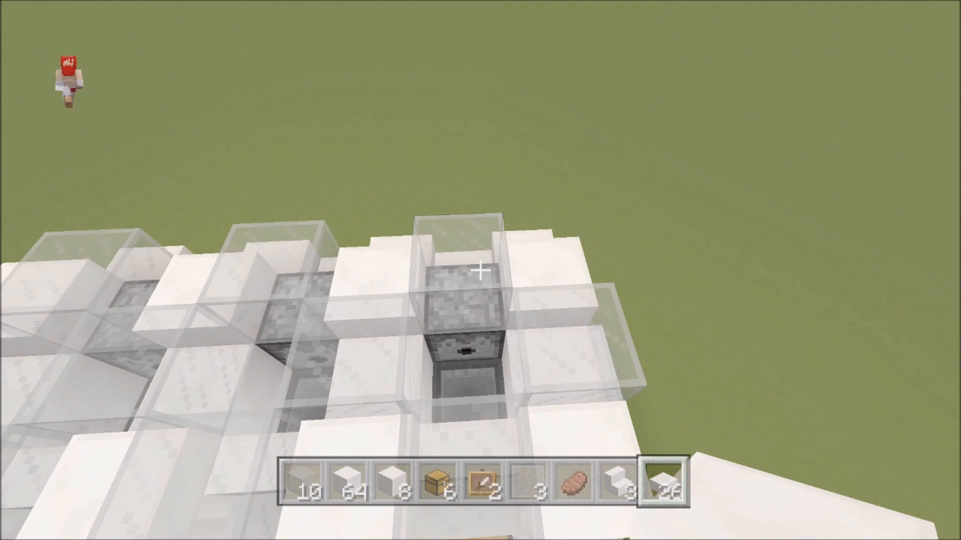
mouse_move(481, 271)
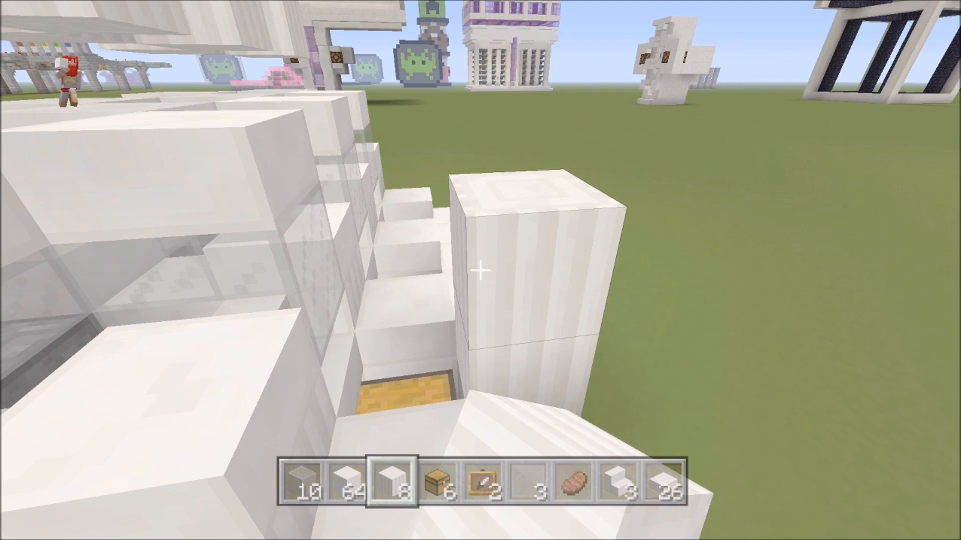
mouse_move(481, 270)
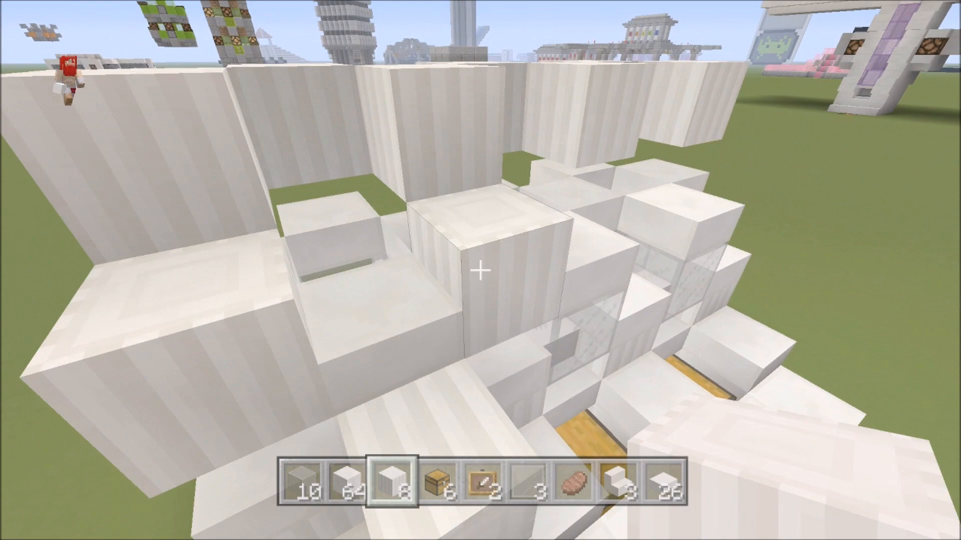
mouse_move(480, 271)
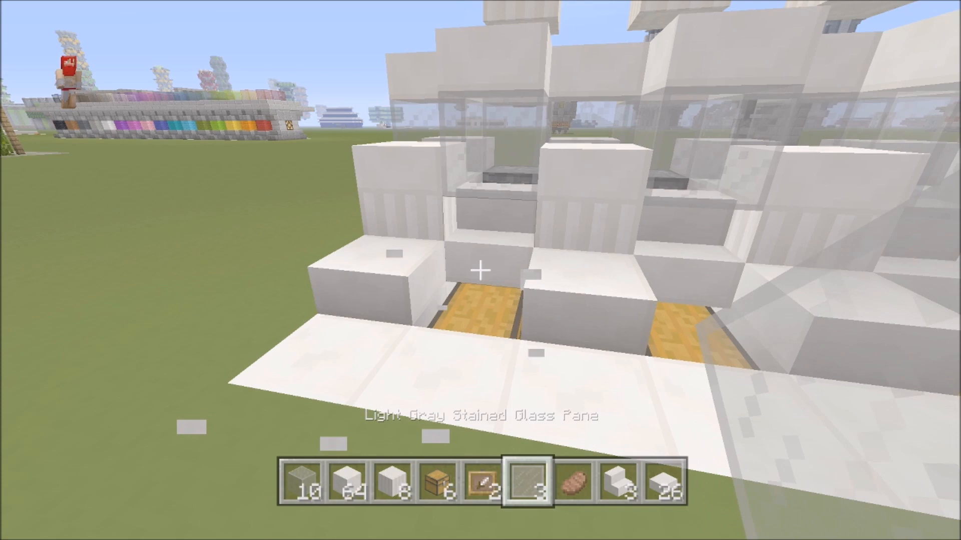
mouse_move(481, 270)
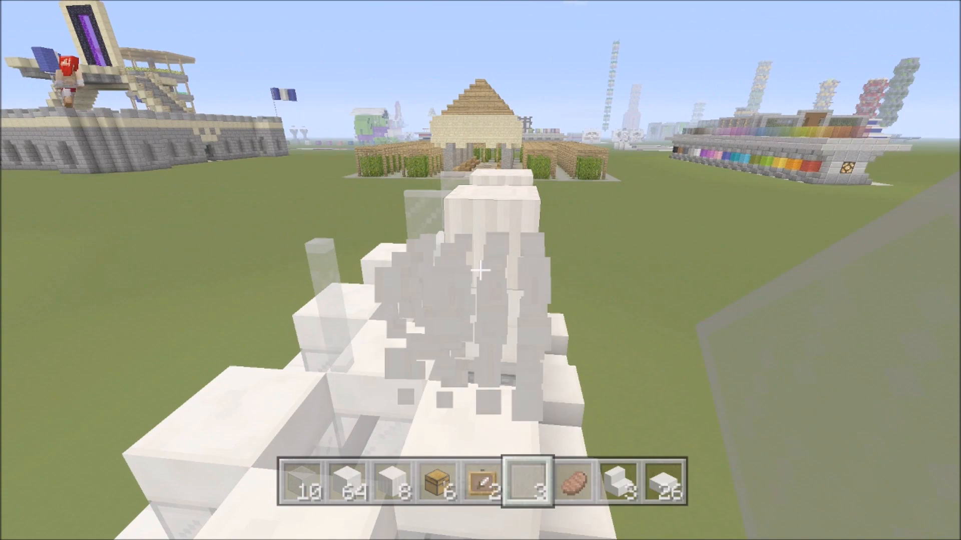
mouse_move(481, 270)
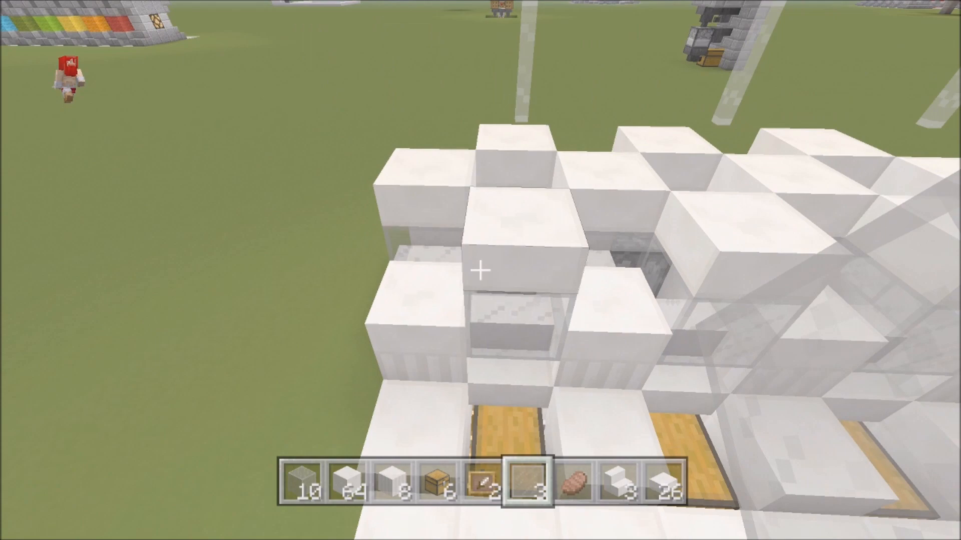
mouse_move(480, 270)
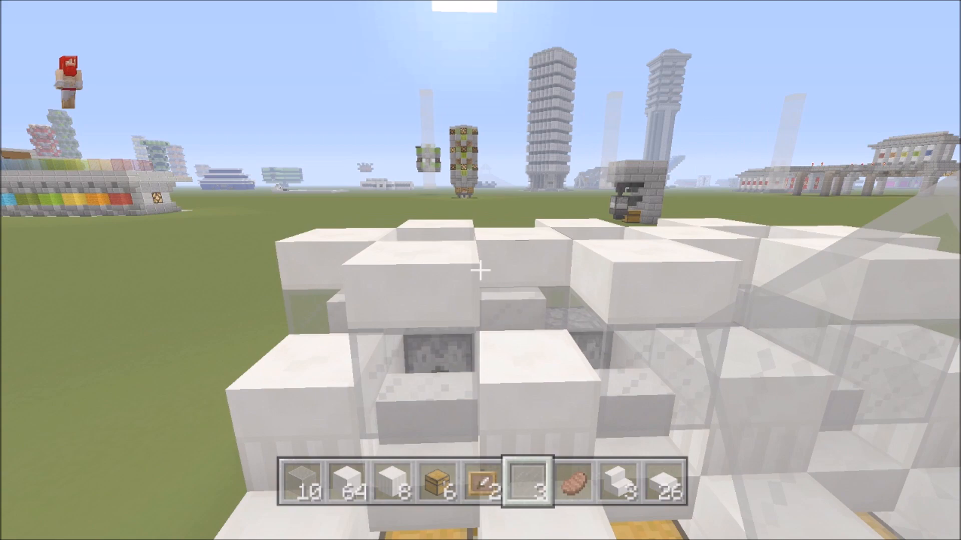
mouse_move(481, 270)
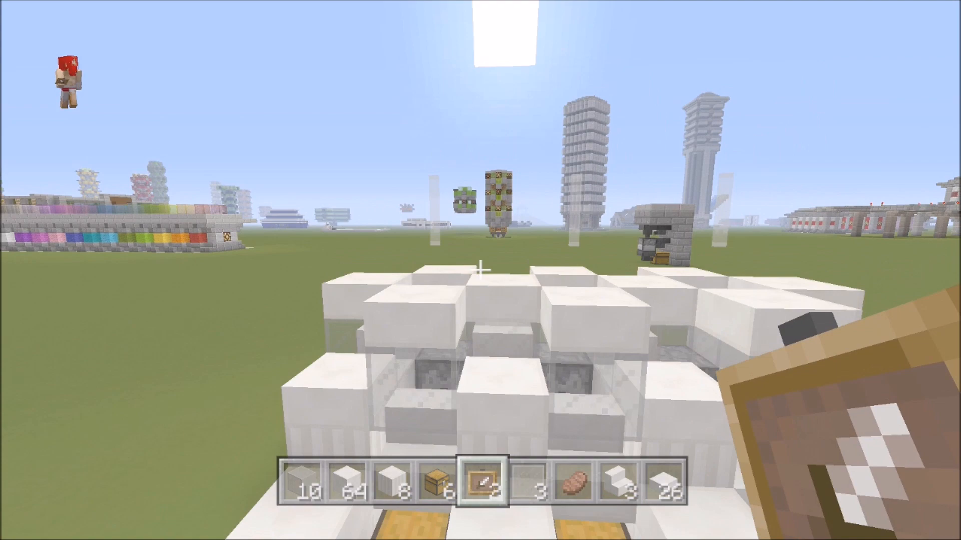
Put leather in the glass-pane hotbar slot beside the raw beef, then equip a diamond sword.
key("e")
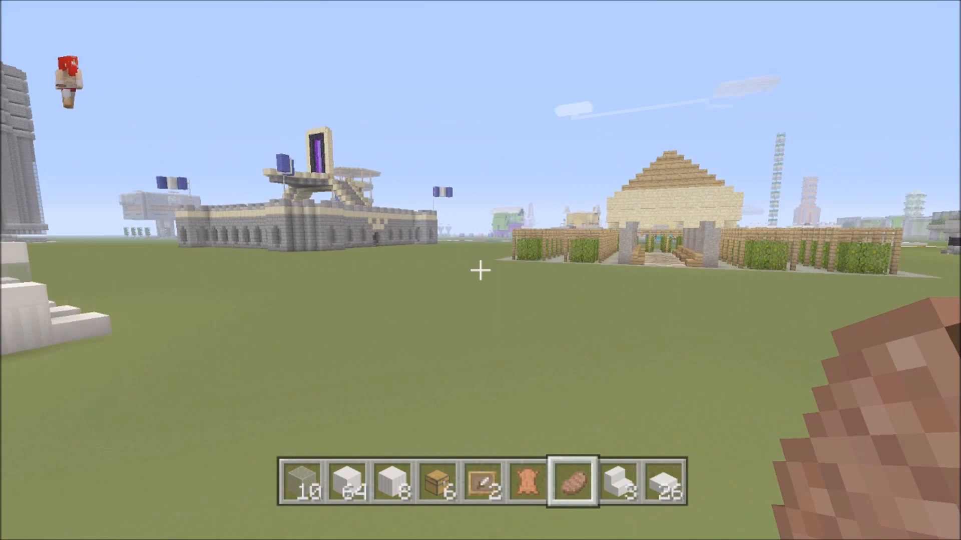
key("e")
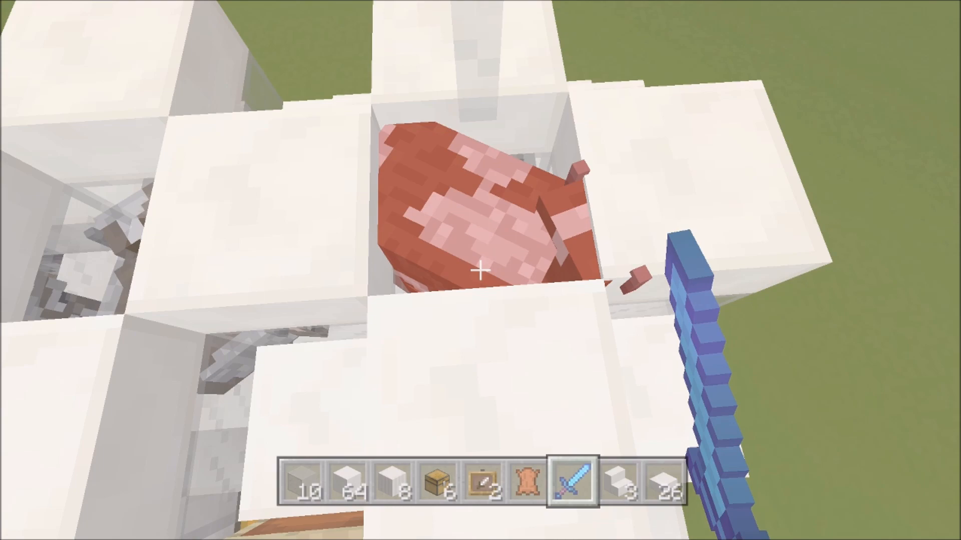
mouse_move(481, 271)
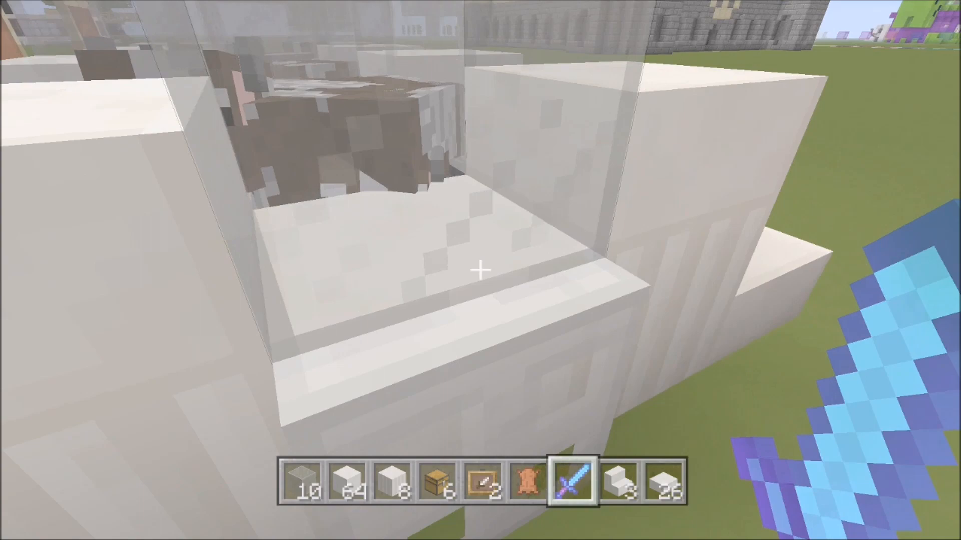
Spawn a cow inside a glass chamber and reopen the inventory for more cows.
key("e")
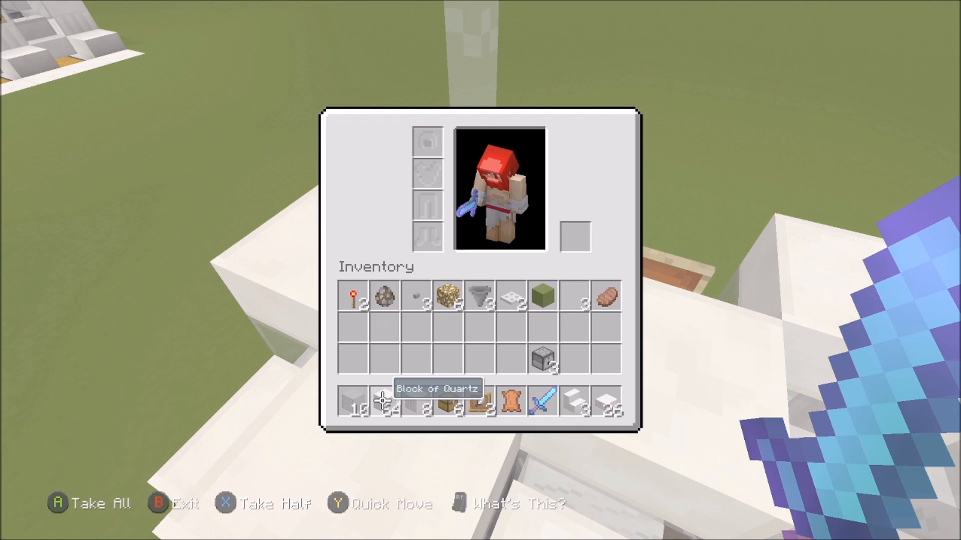
mouse_move(542, 400)
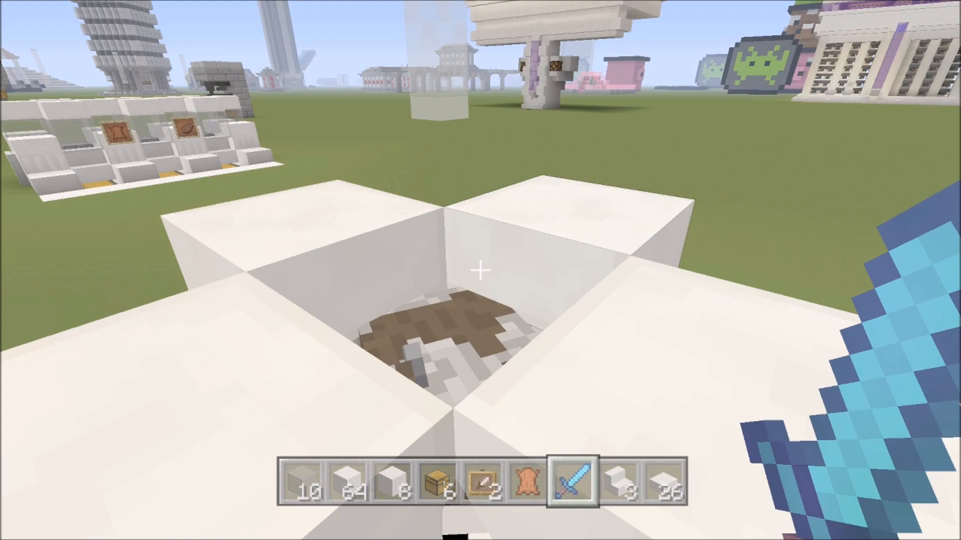
mouse_move(480, 270)
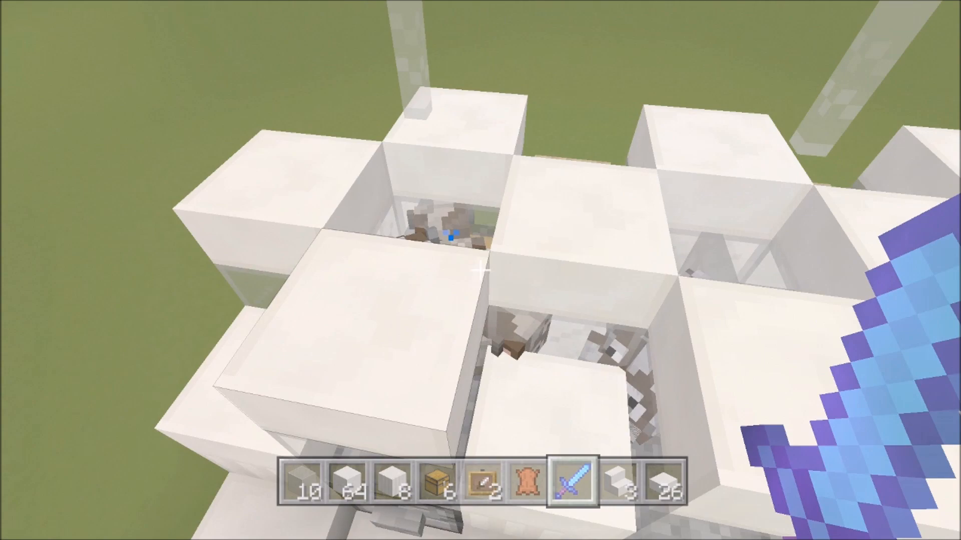